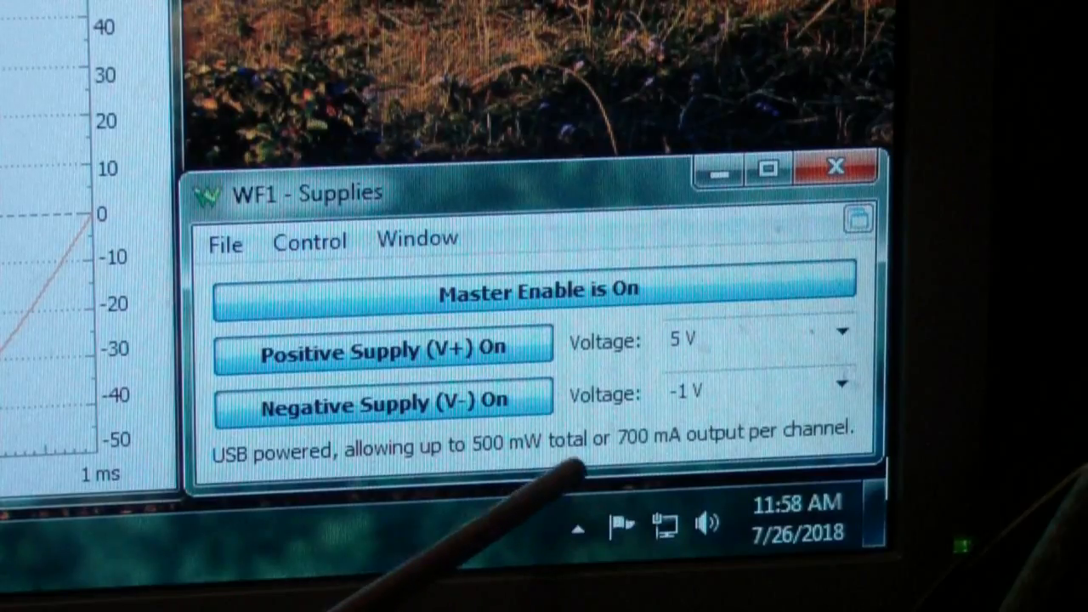
mouse_move(570, 476)
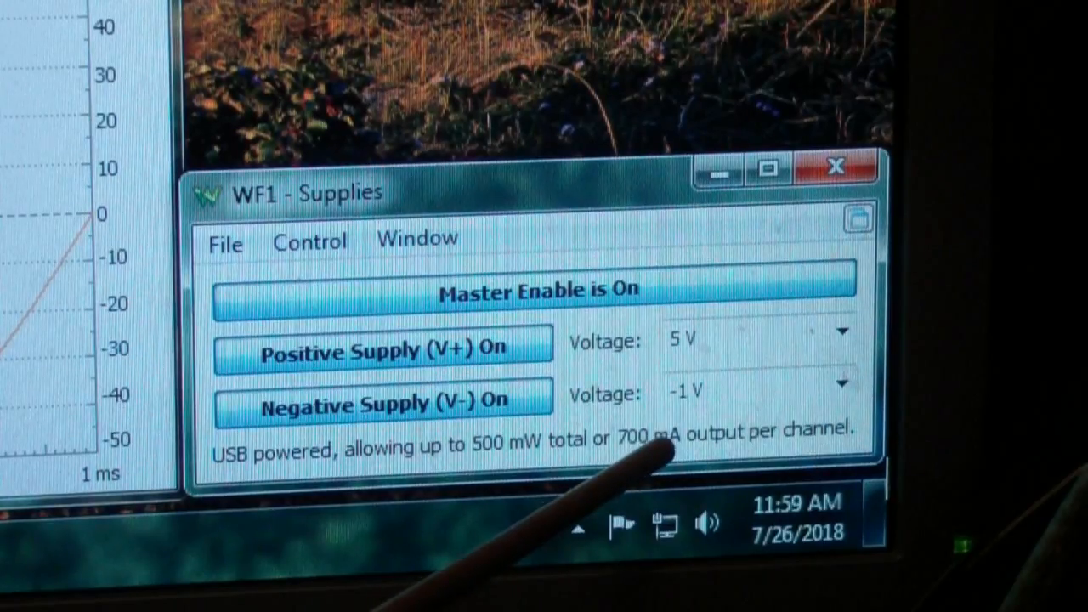
mouse_move(476, 476)
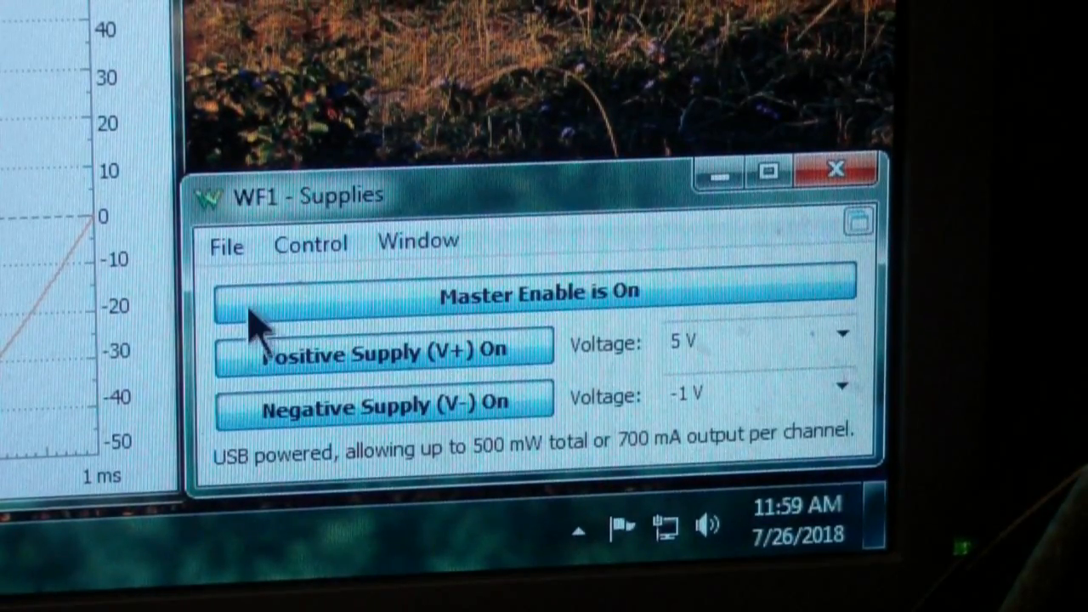
Step: Turn Master Enable off so the +5 V and −1 V supplies sit ready but unpowered
click(537, 296)
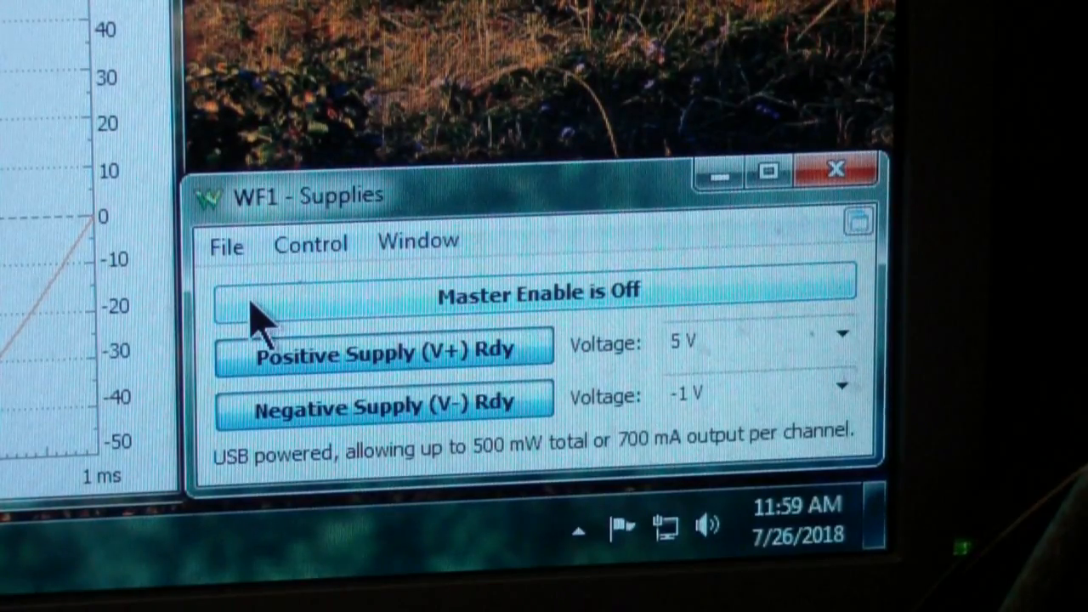
mouse_move(241, 319)
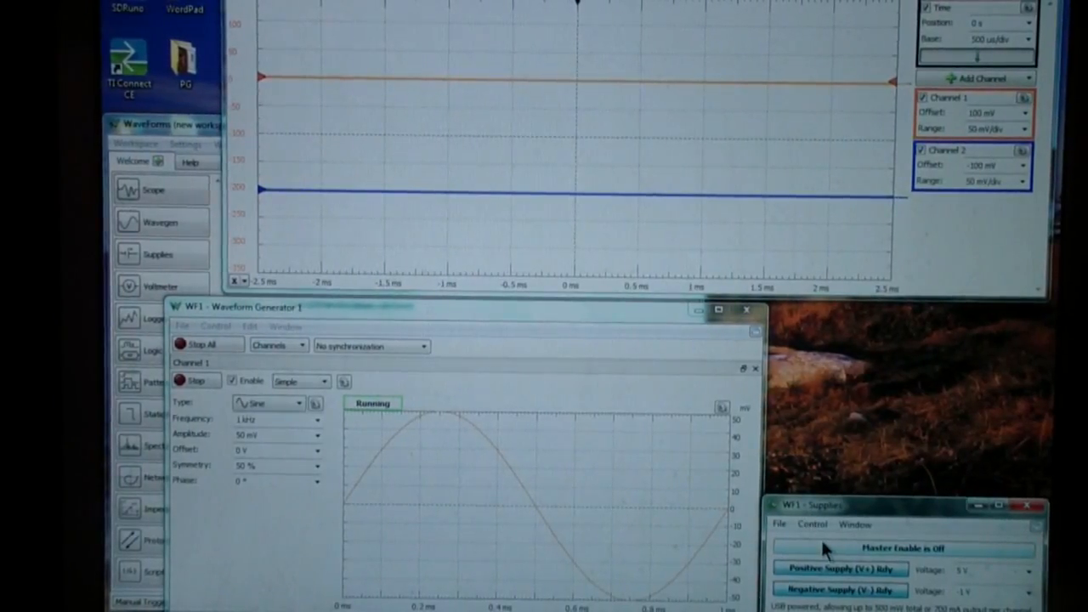
Step: Turn Master Enable back on to power the positive and negative supplies
click(905, 547)
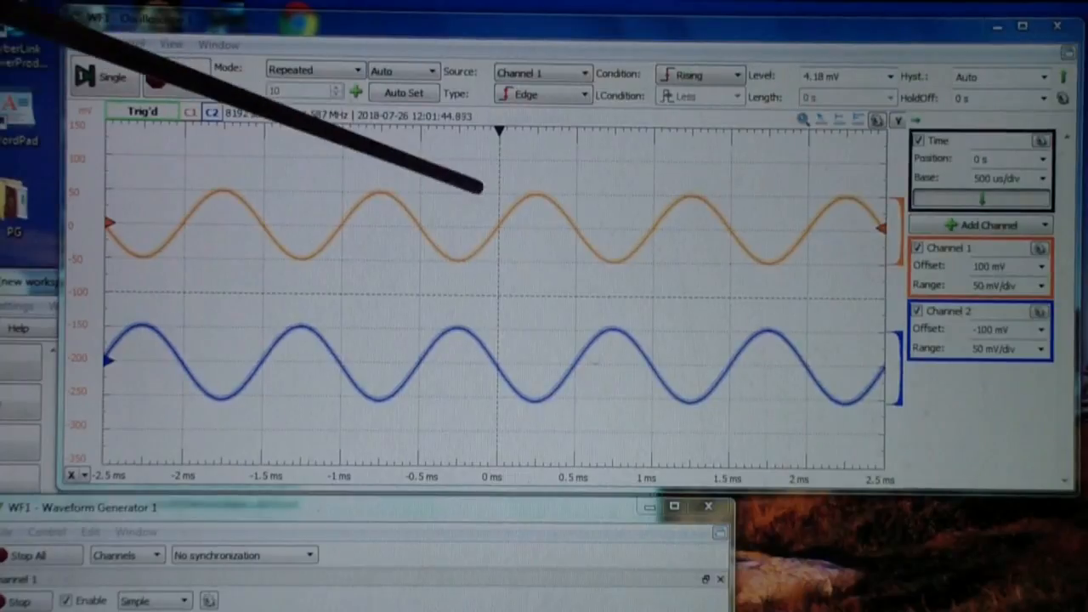
Step: View the Scope acquiring both channels at 50 mV/div showing opposite-phase sine waves
click(105, 76)
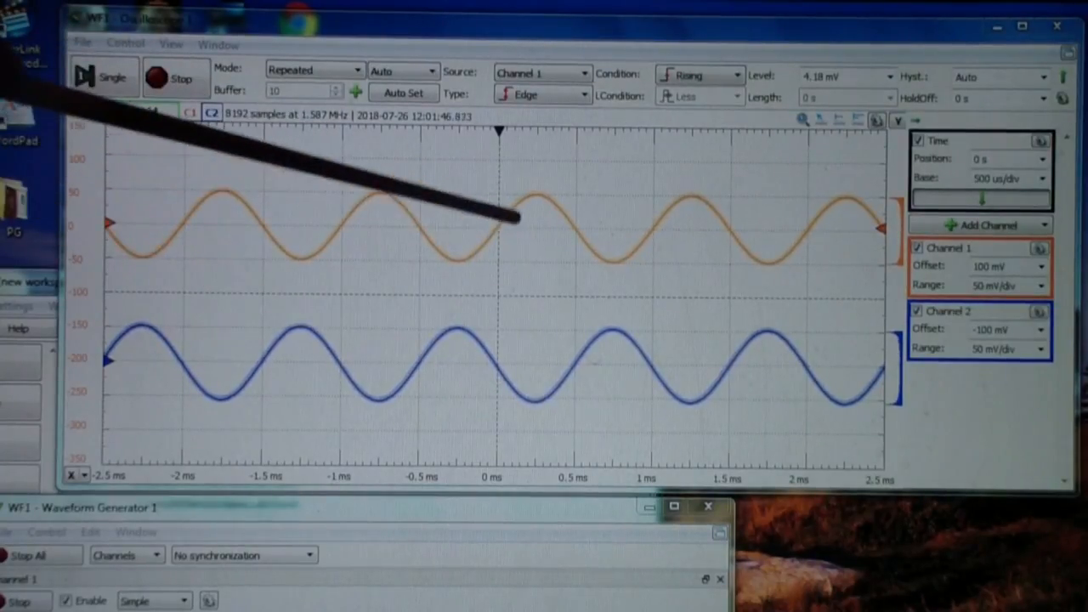